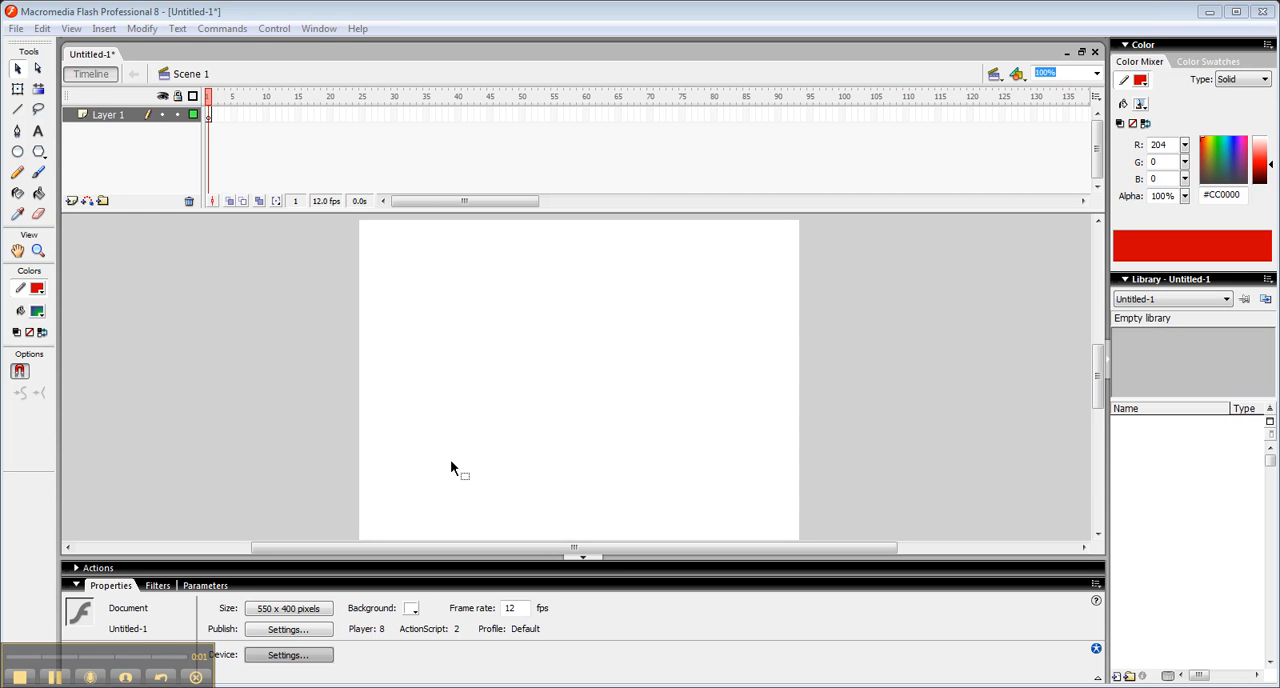
mouse_move(8, 22)
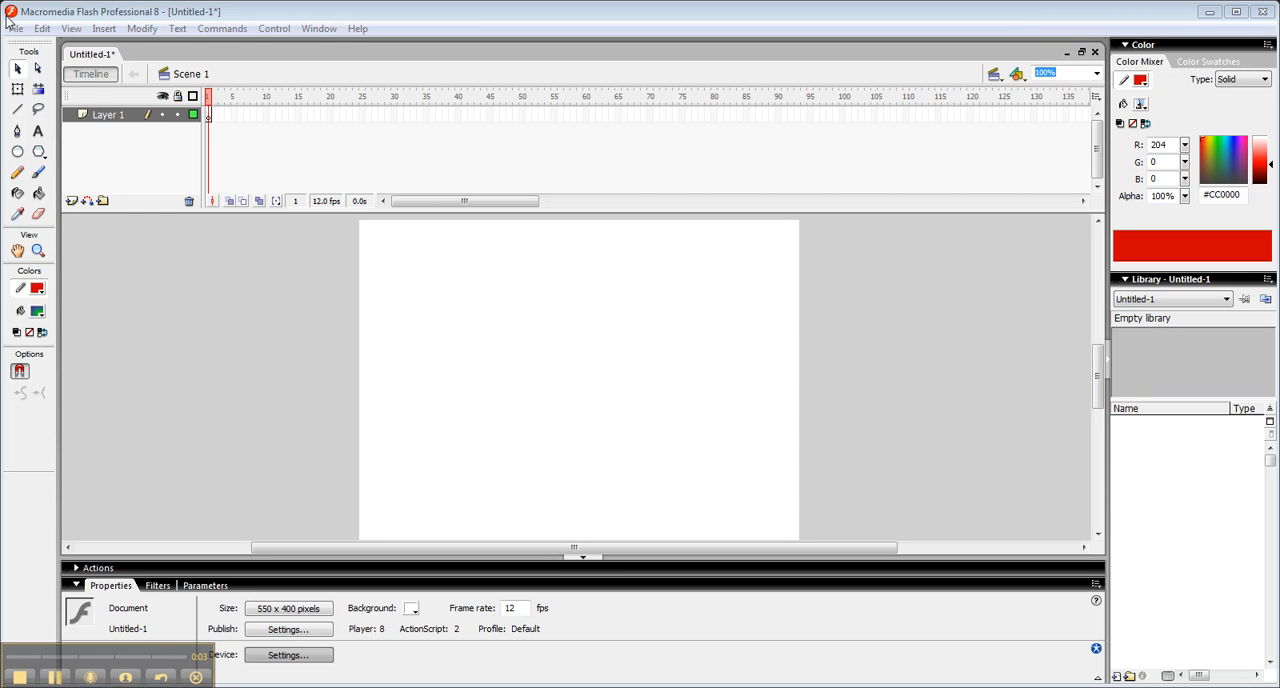
Reveal the File menu's Import commands for bringing in an outside picture
click(16, 28)
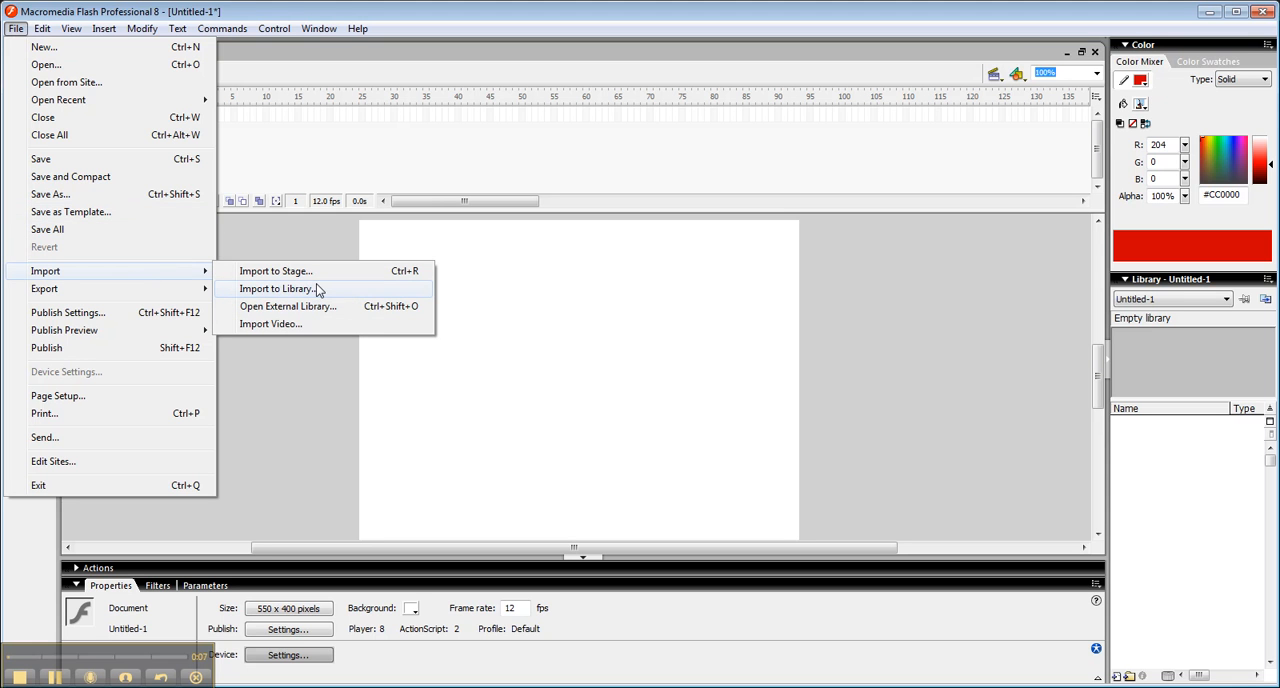
mouse_move(340, 272)
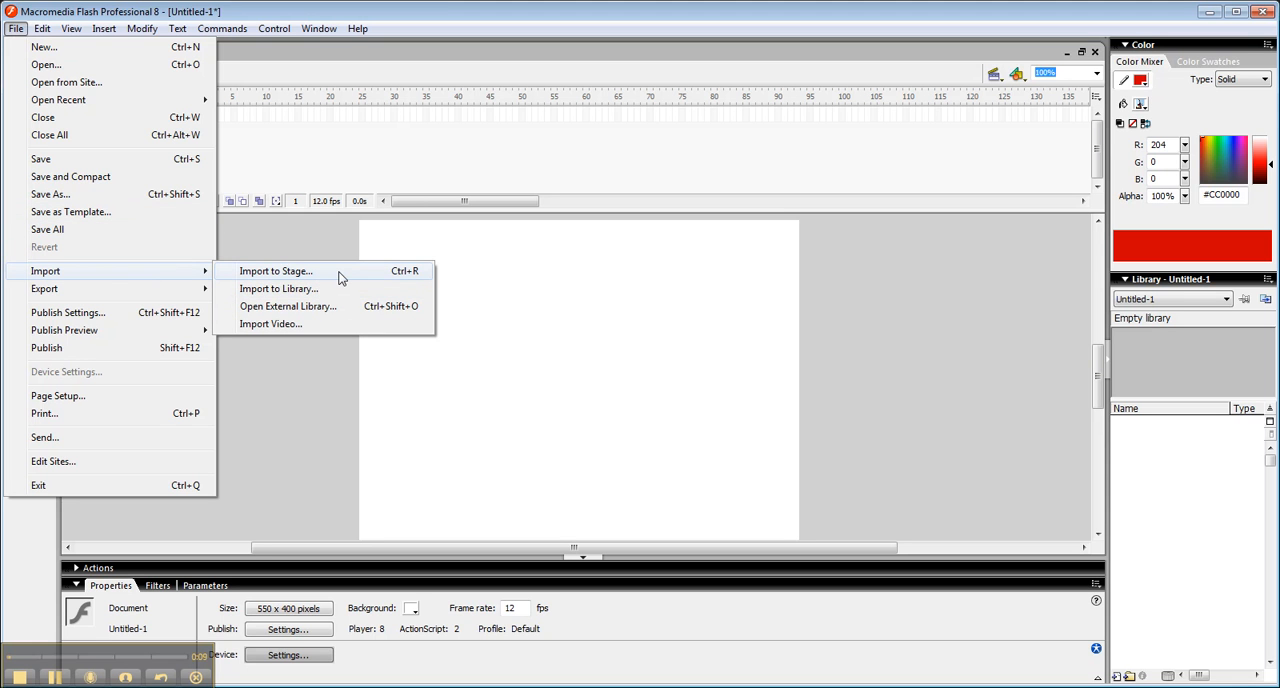
mouse_move(340, 290)
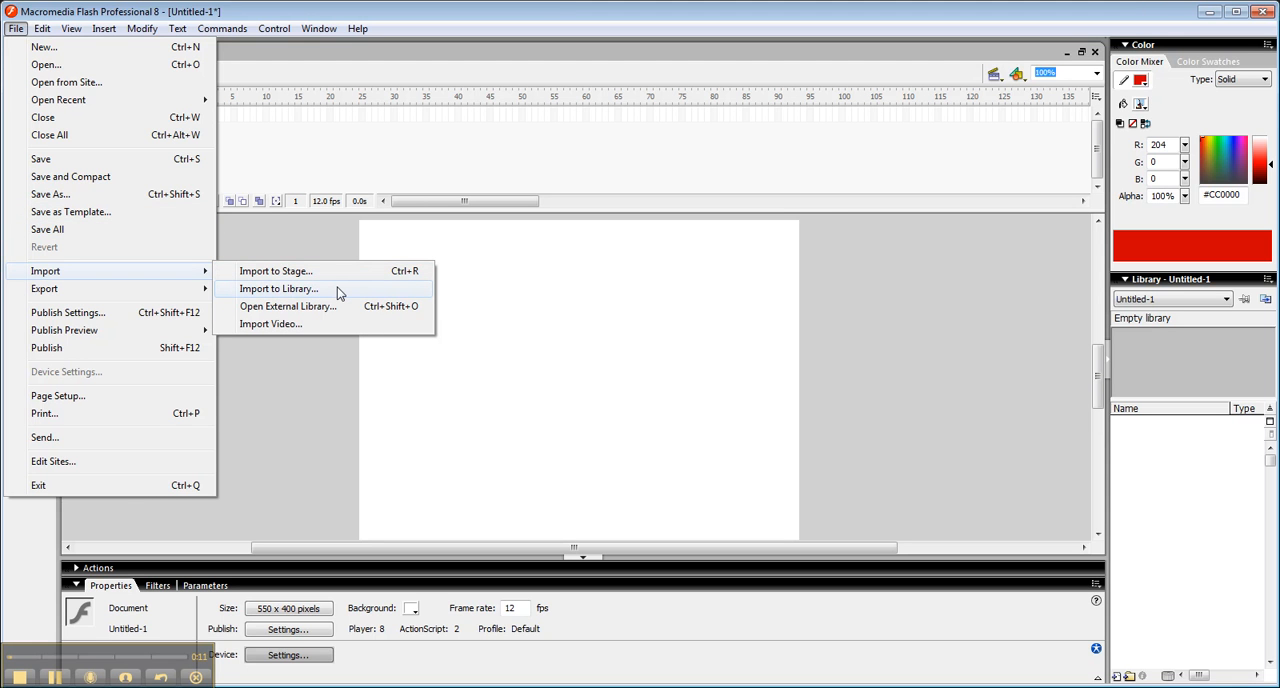
mouse_move(340, 272)
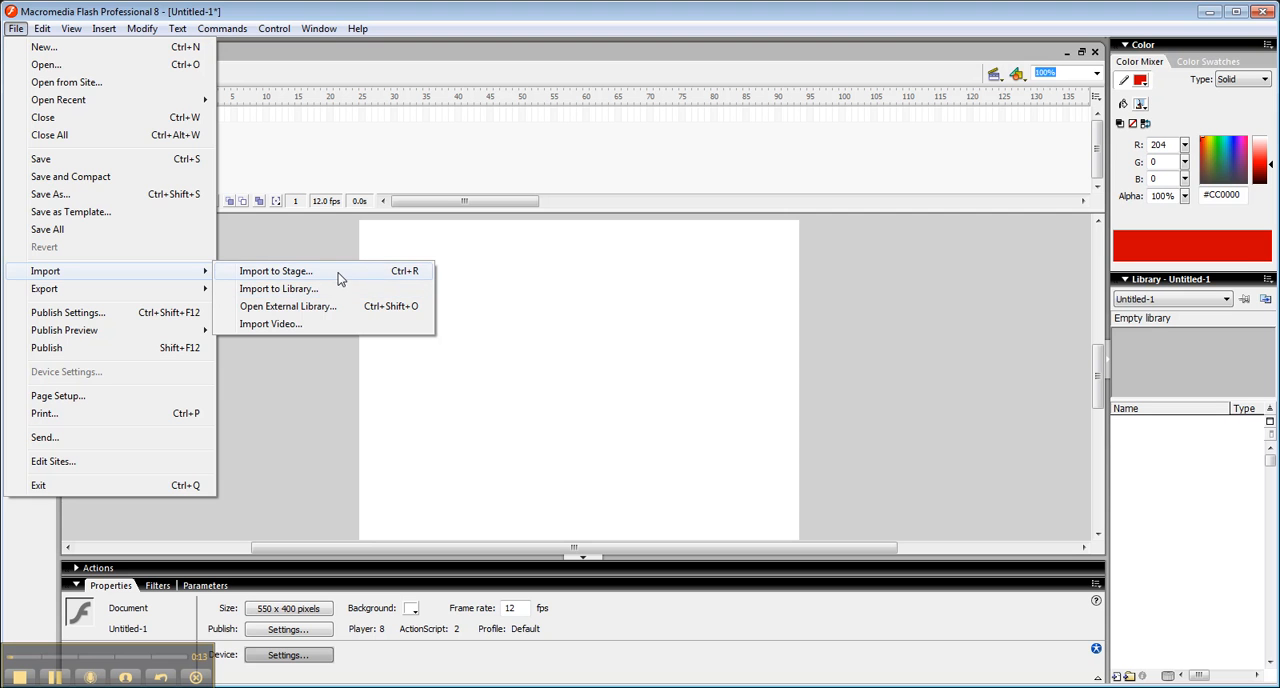
Import the king PNG to the stage as a single flattened bitmap
click(276, 270)
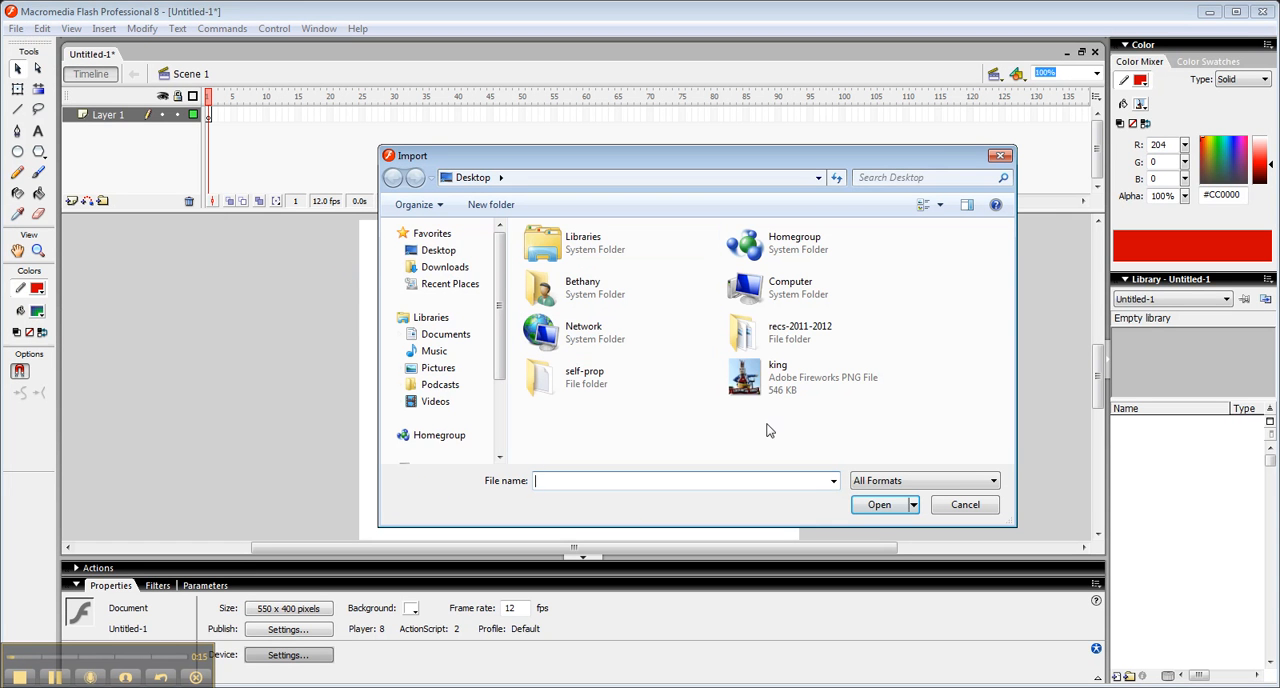
click(800, 376)
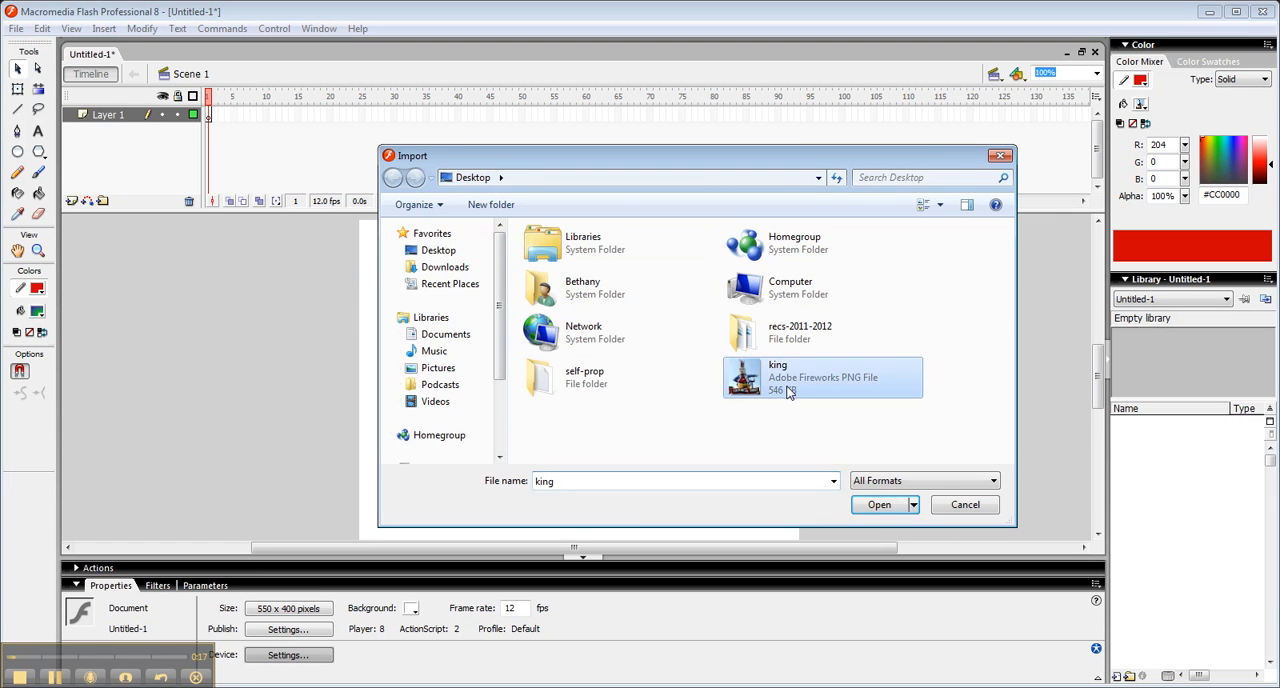
click(878, 504)
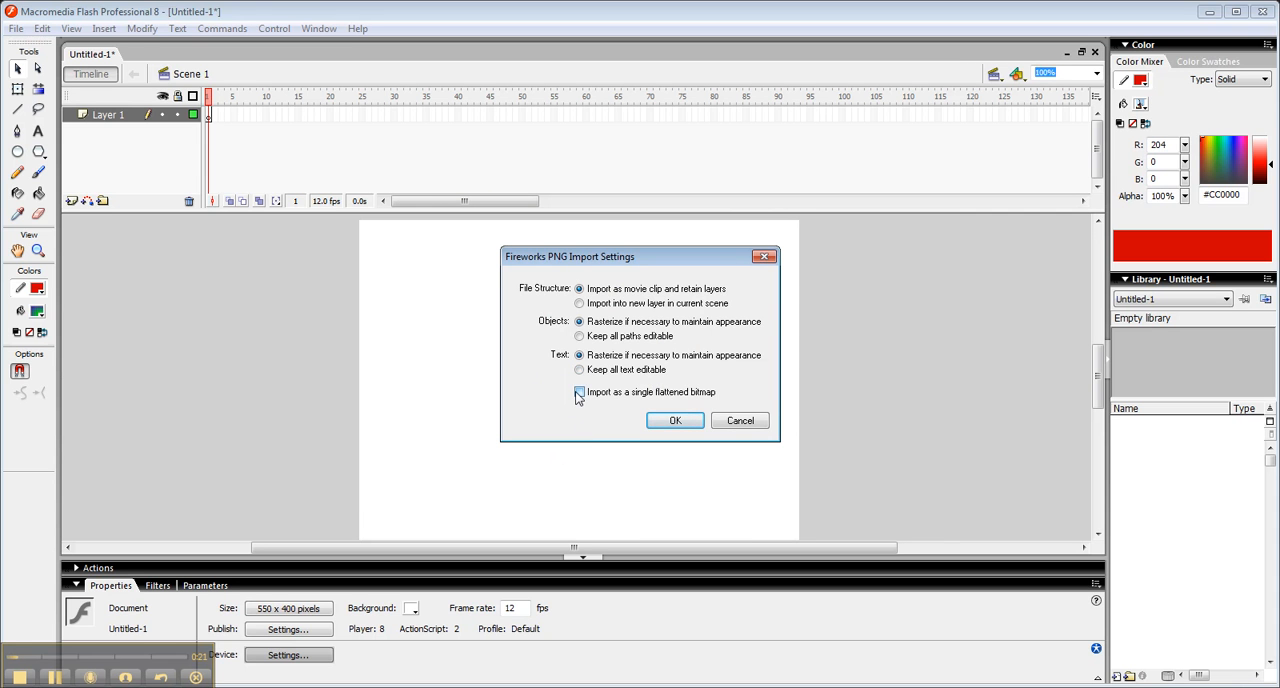
click(676, 420)
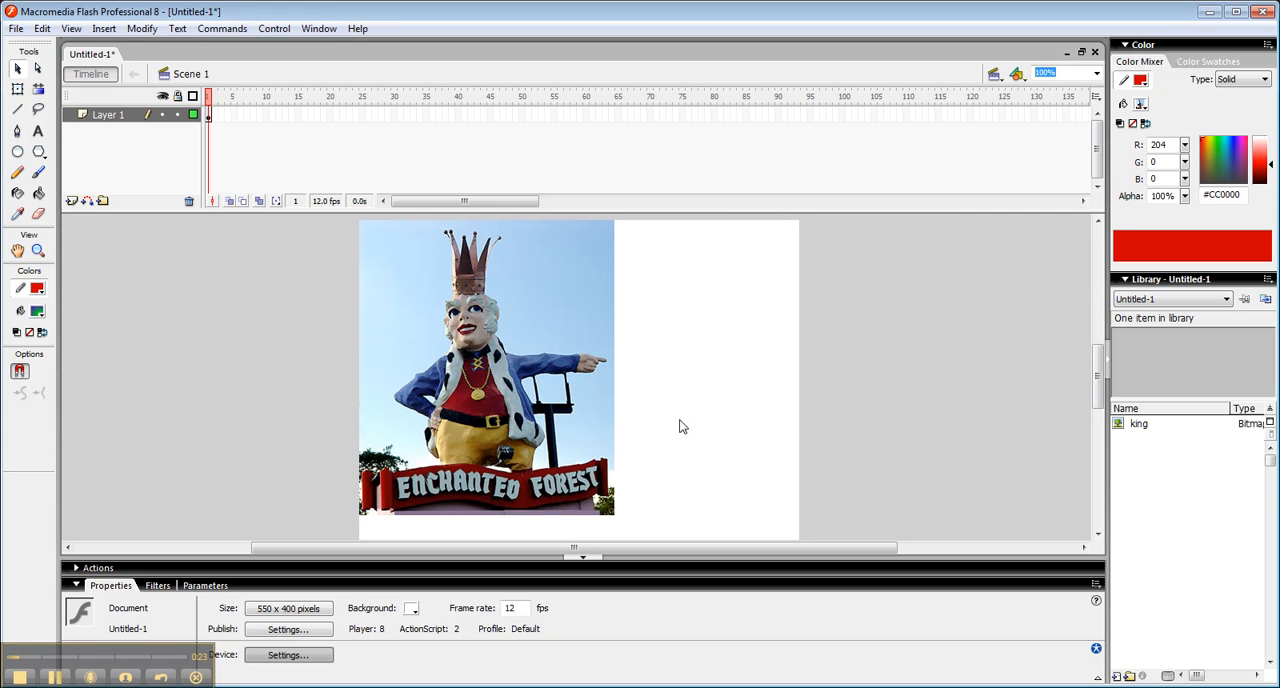
mouse_move(424, 336)
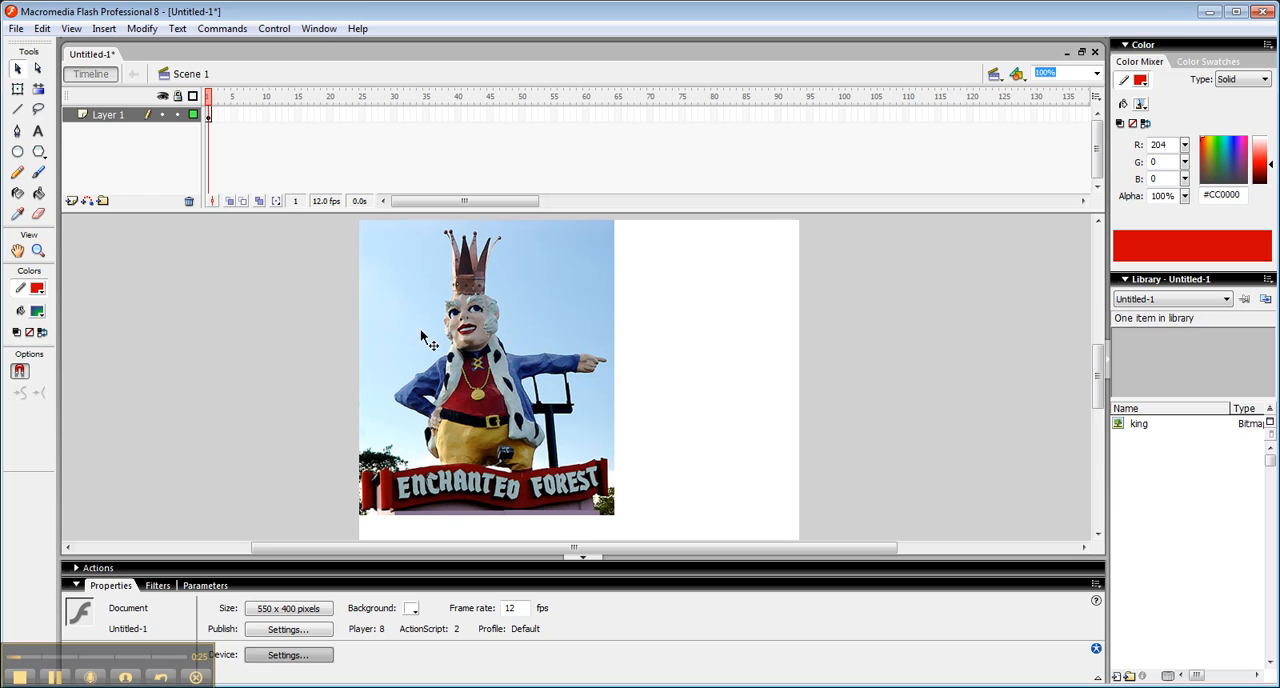
mouse_move(528, 334)
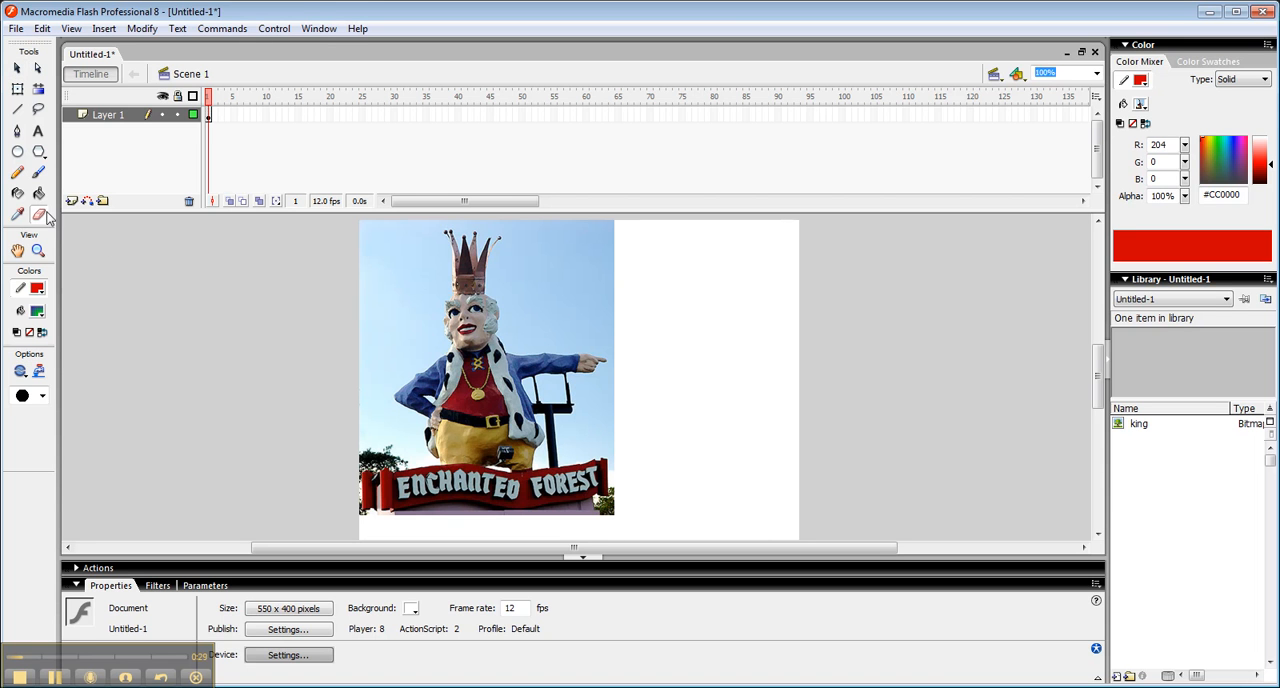
click(642, 306)
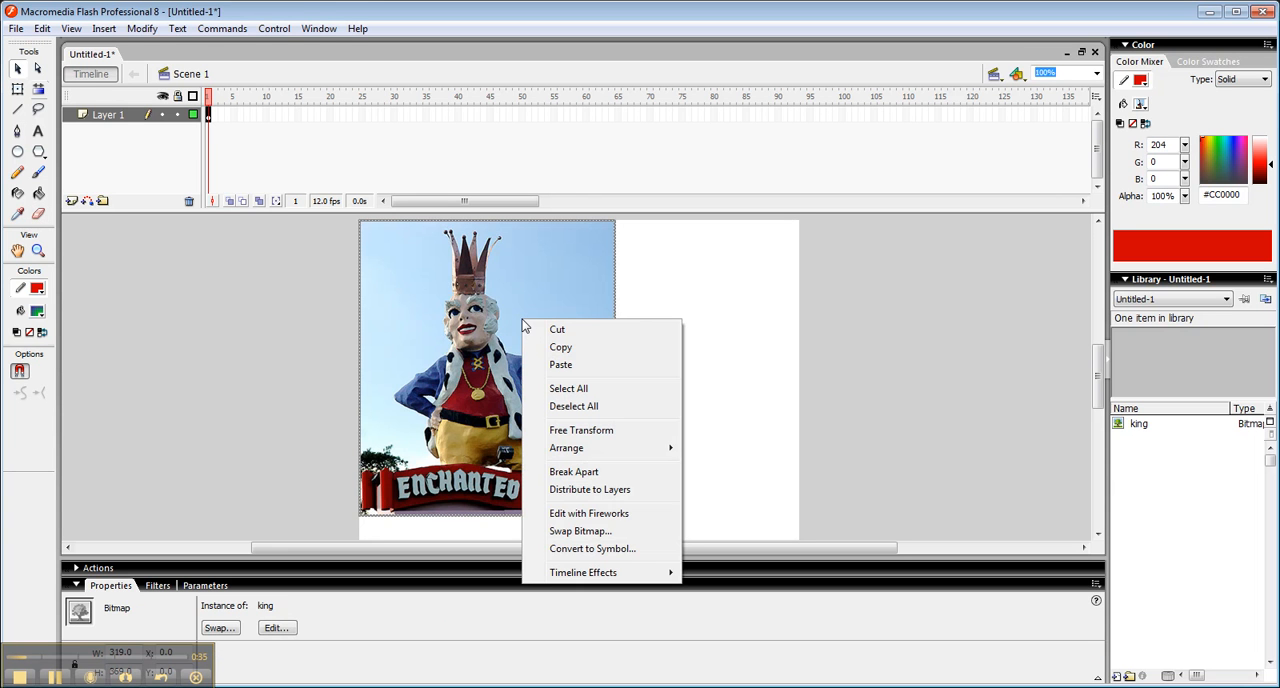
mouse_move(504, 284)
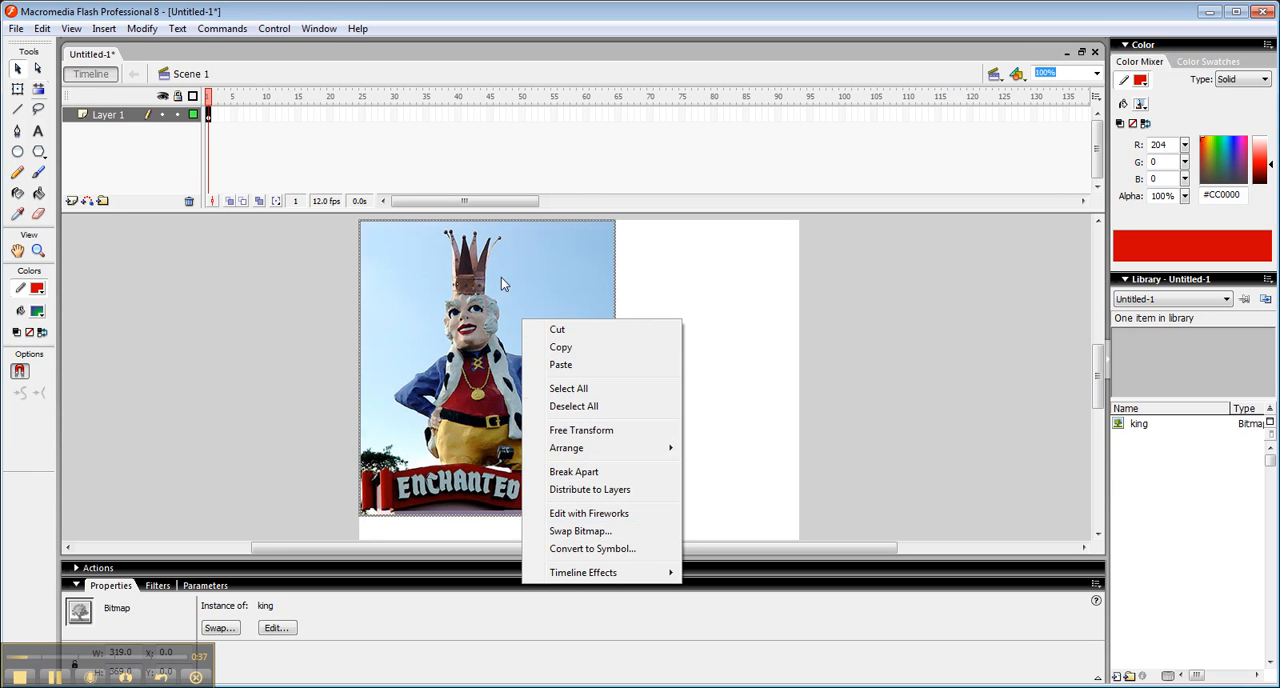
click(574, 472)
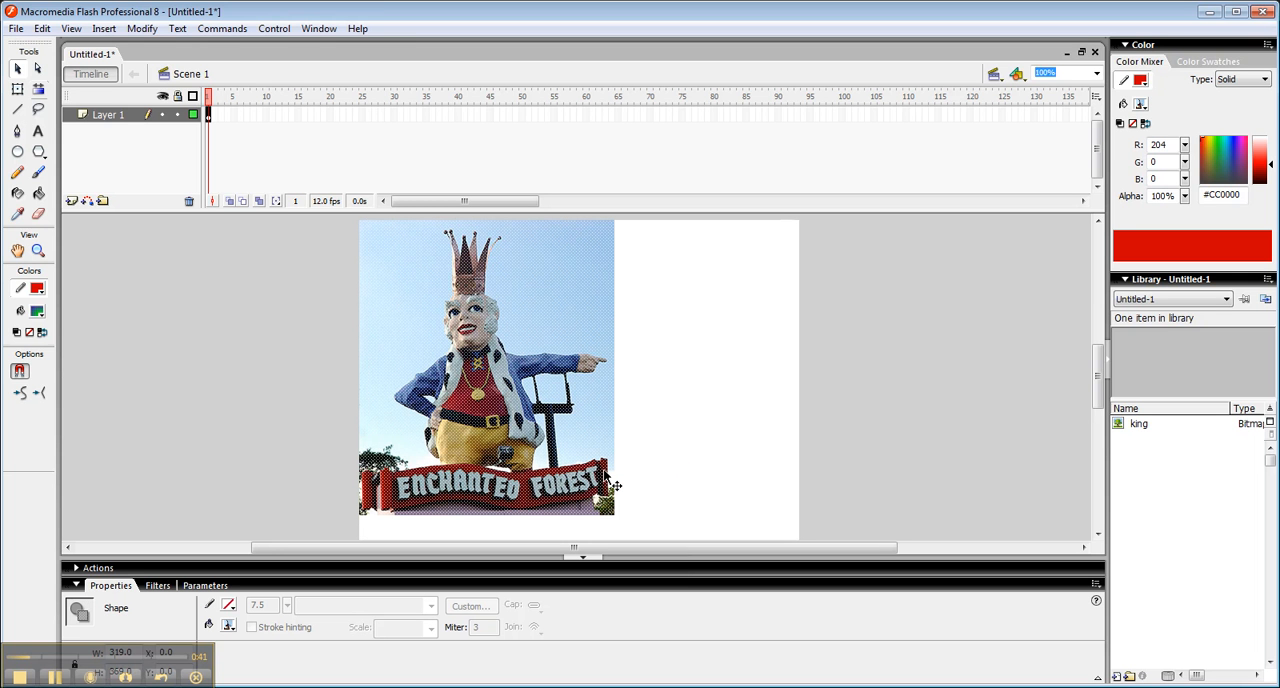
mouse_move(610, 484)
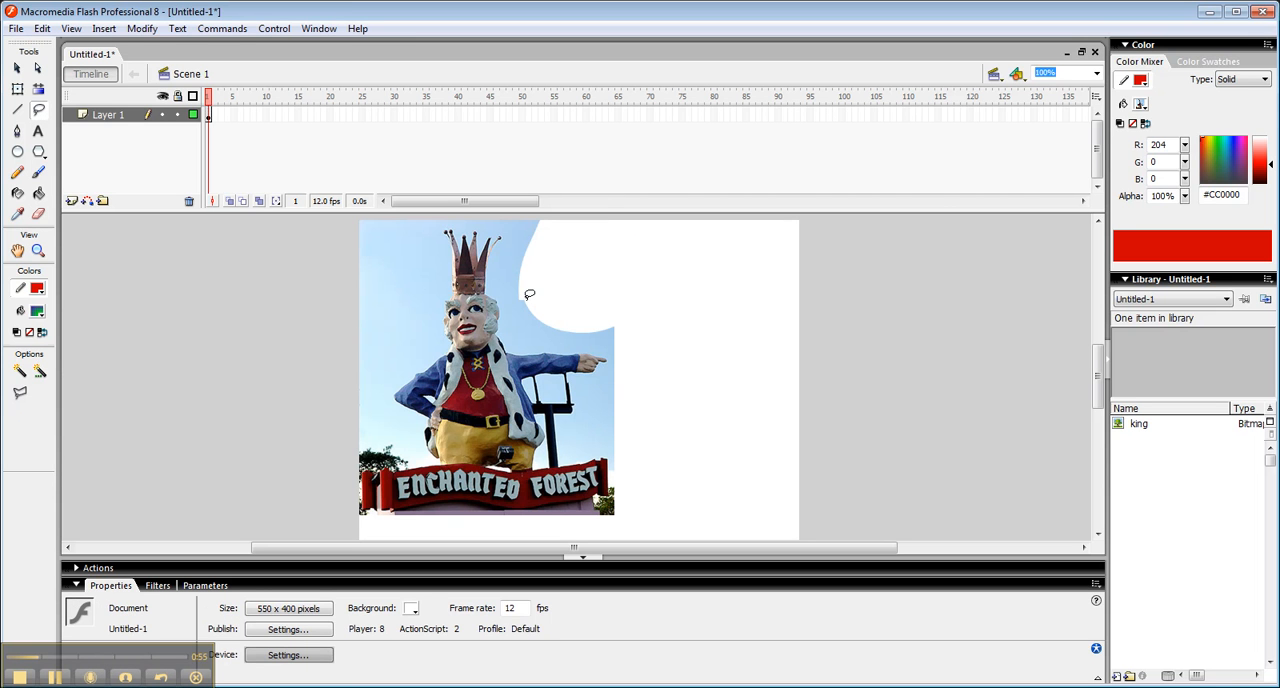
mouse_move(242, 174)
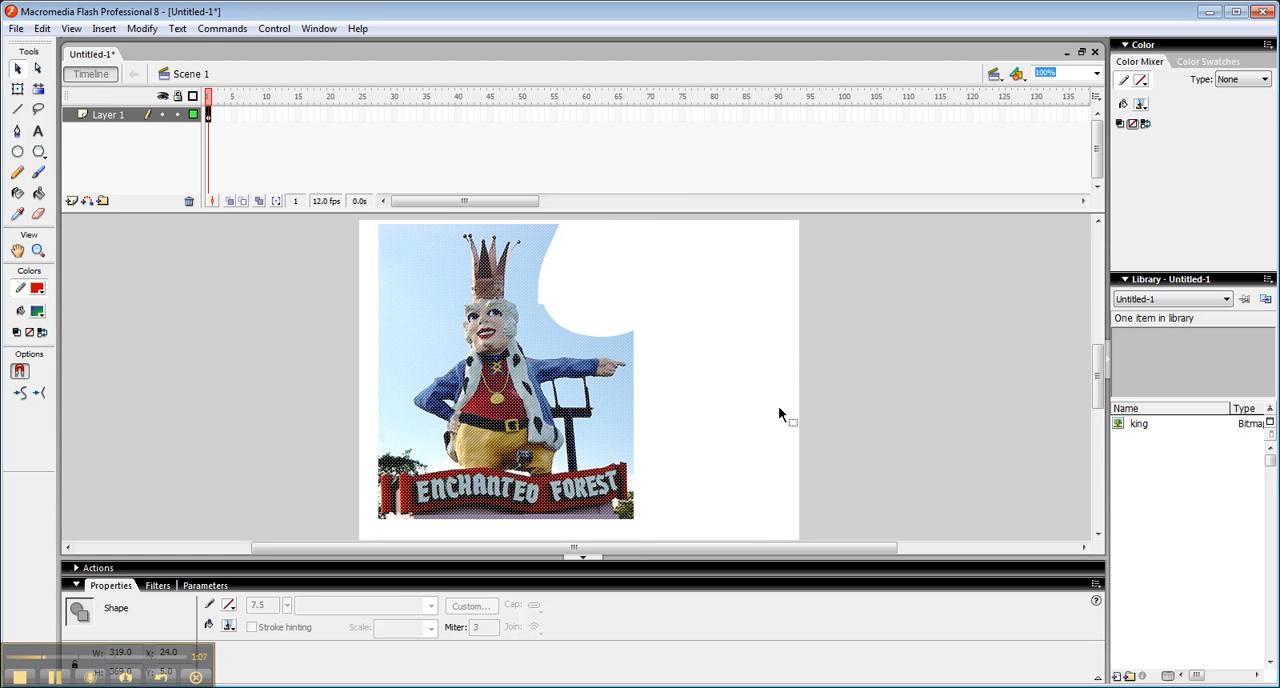
mouse_move(620, 424)
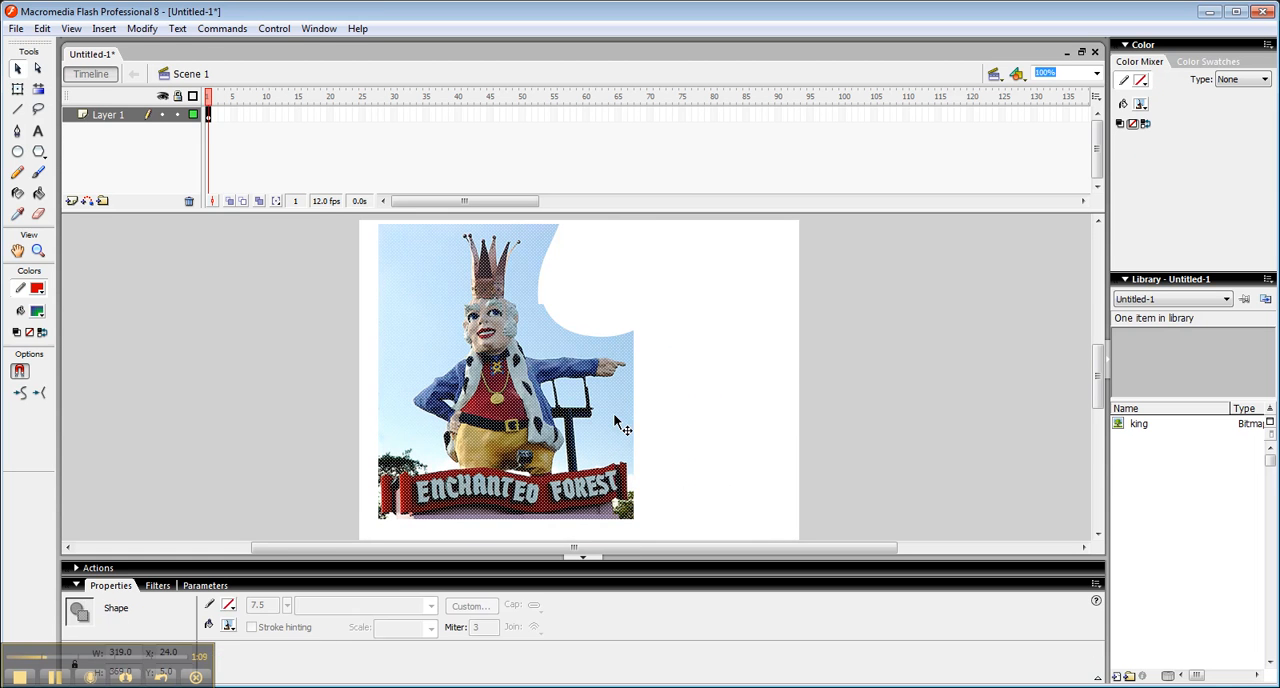
click(716, 424)
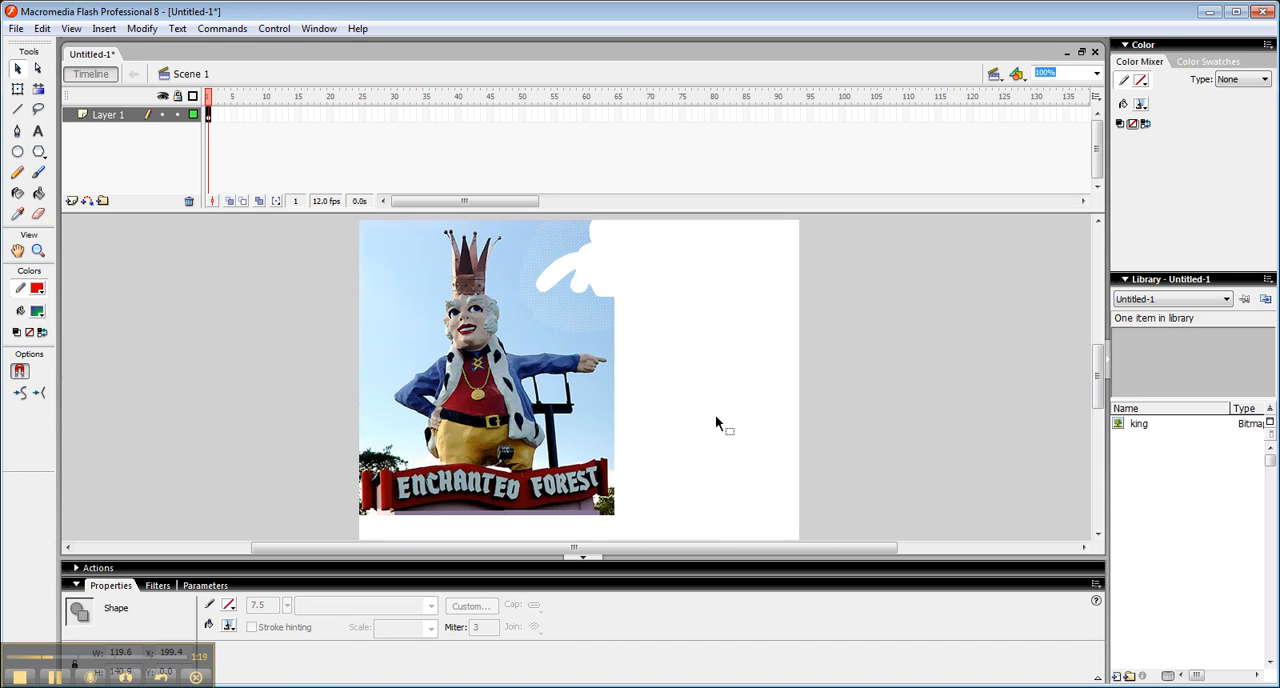
click(486, 376)
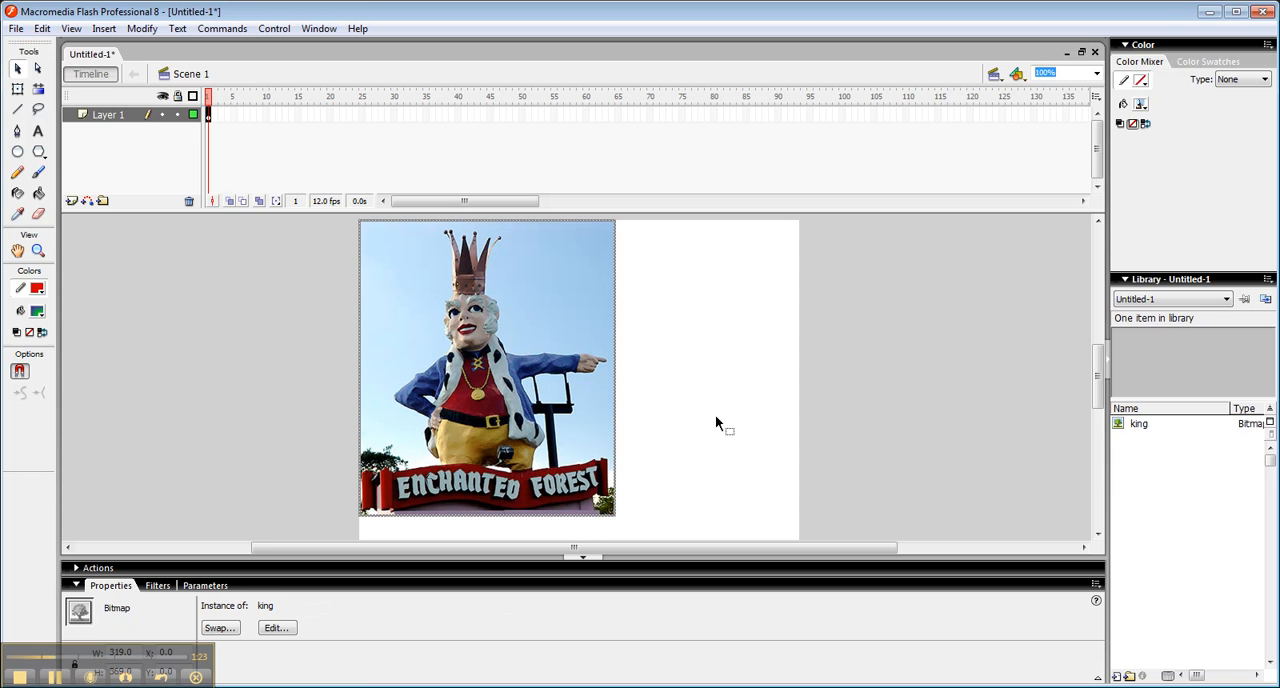
Trace the king bitmap with colour threshold 100 and Normal curve fit
click(142, 28)
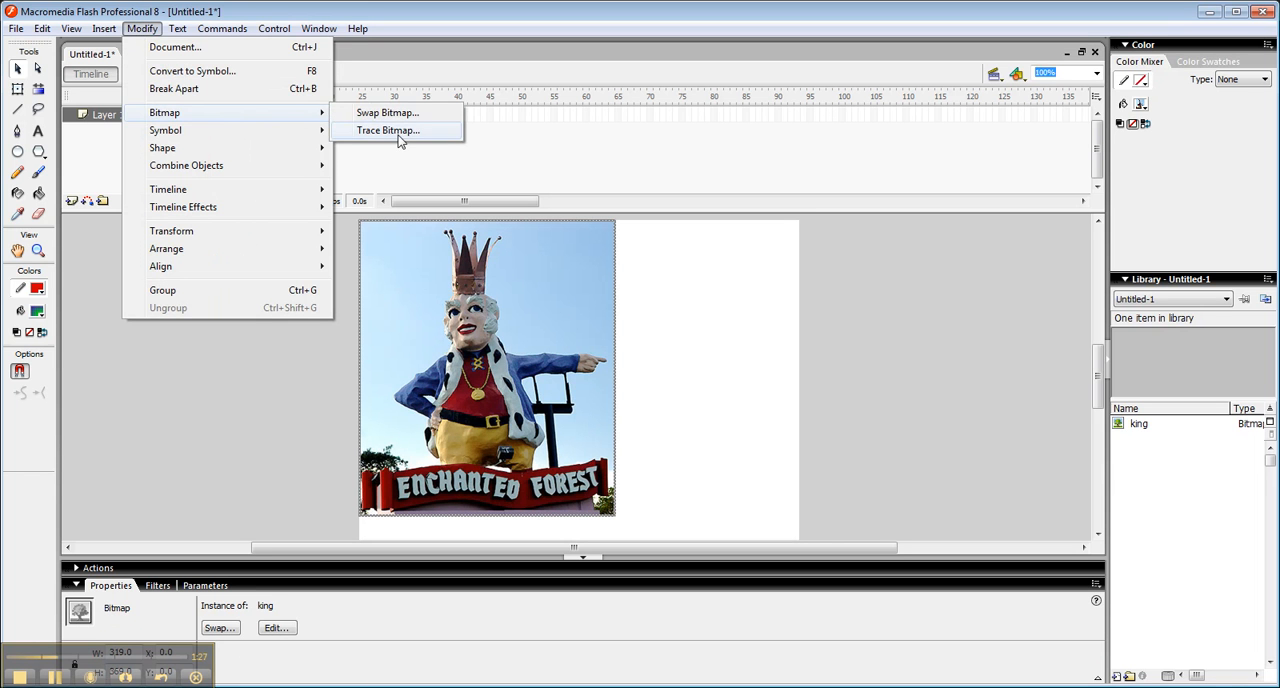
click(388, 130)
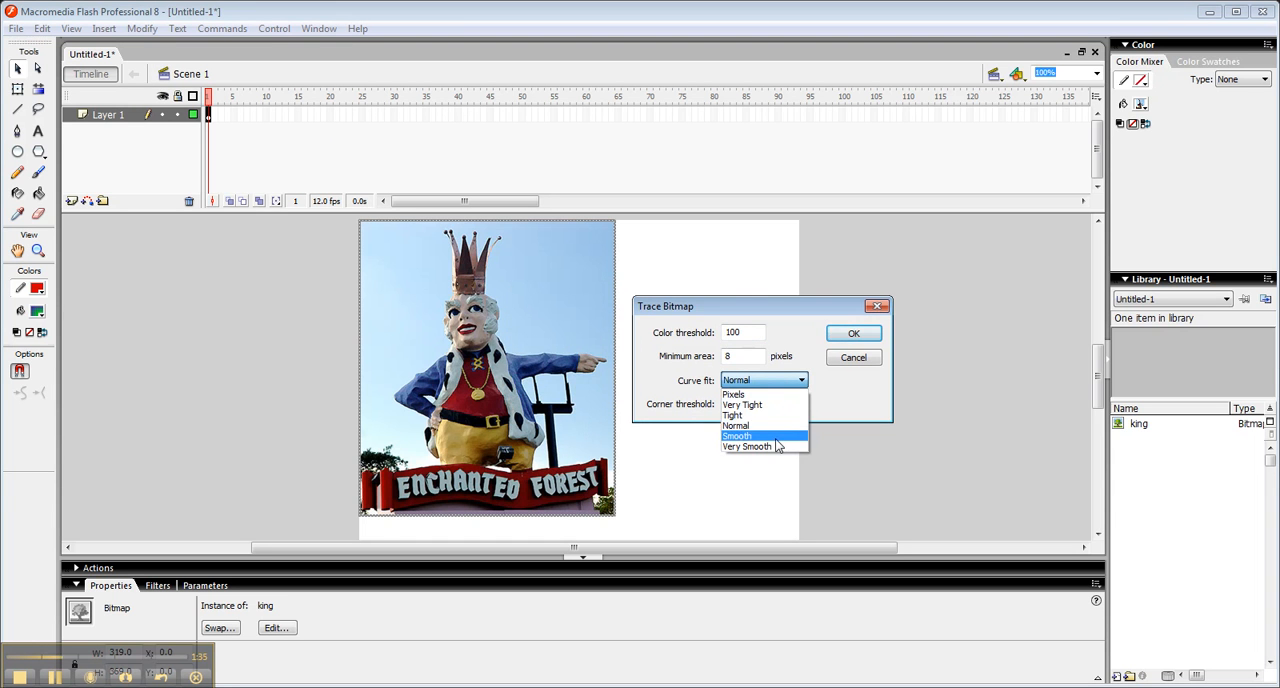
mouse_move(764, 446)
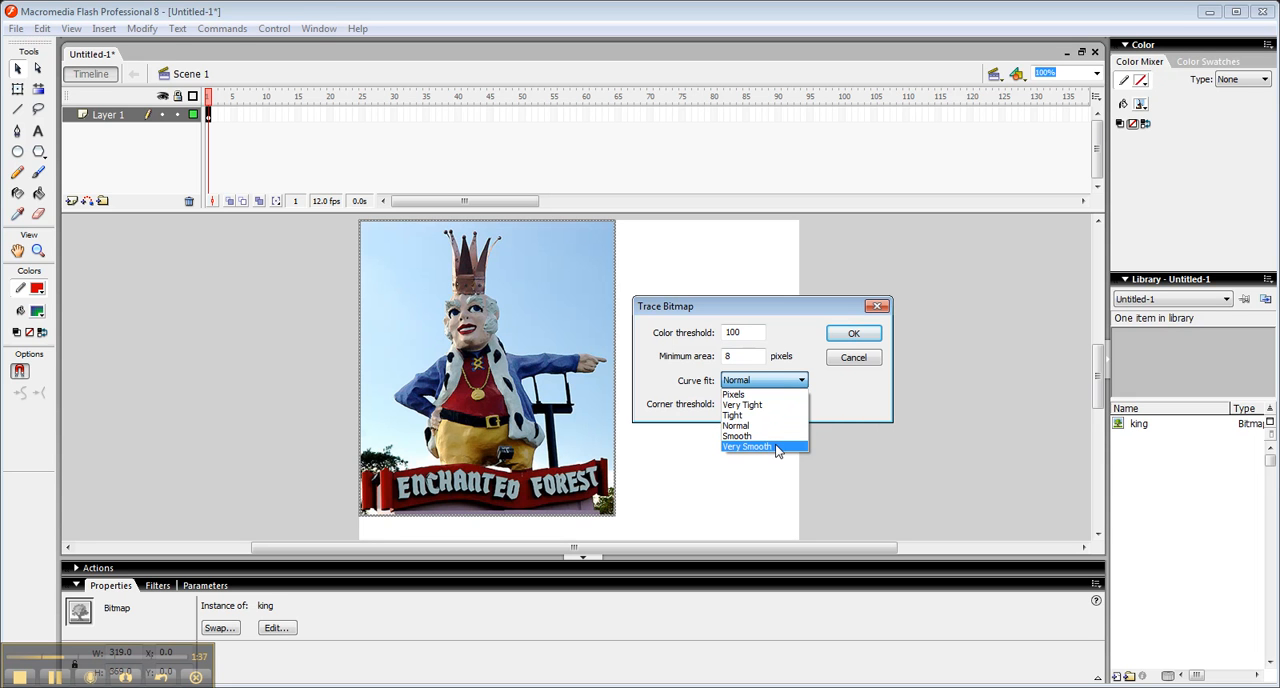
mouse_move(764, 392)
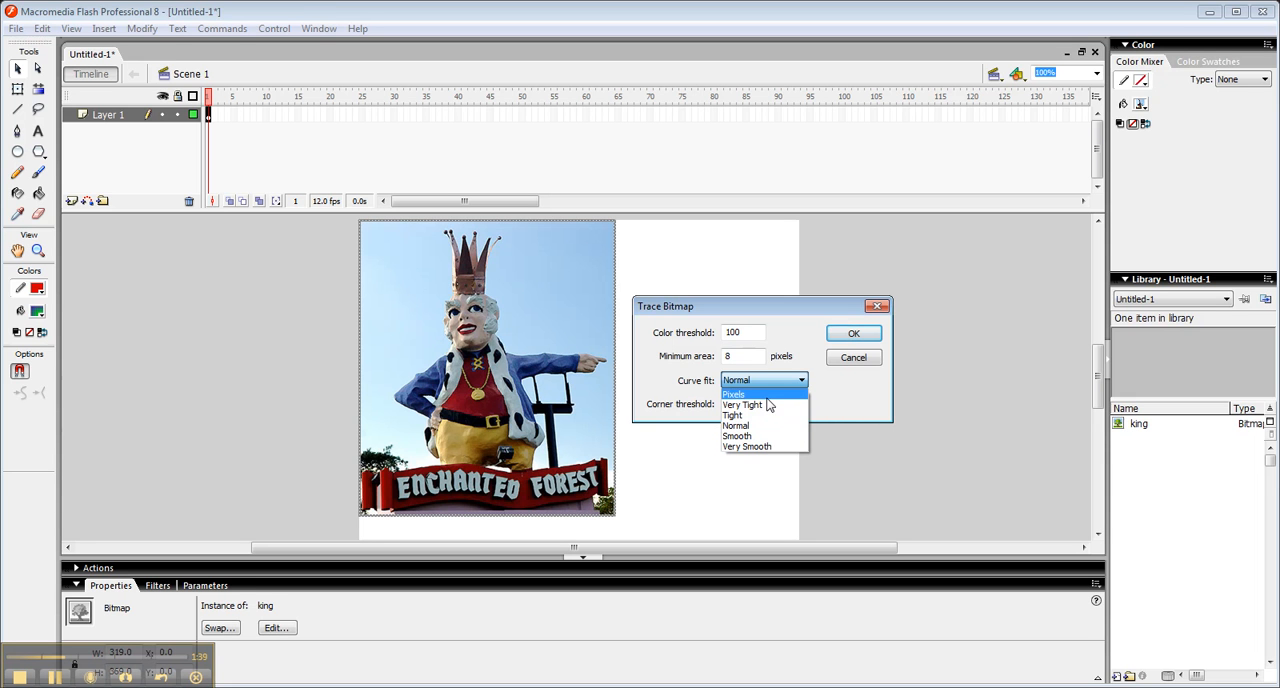
mouse_move(764, 426)
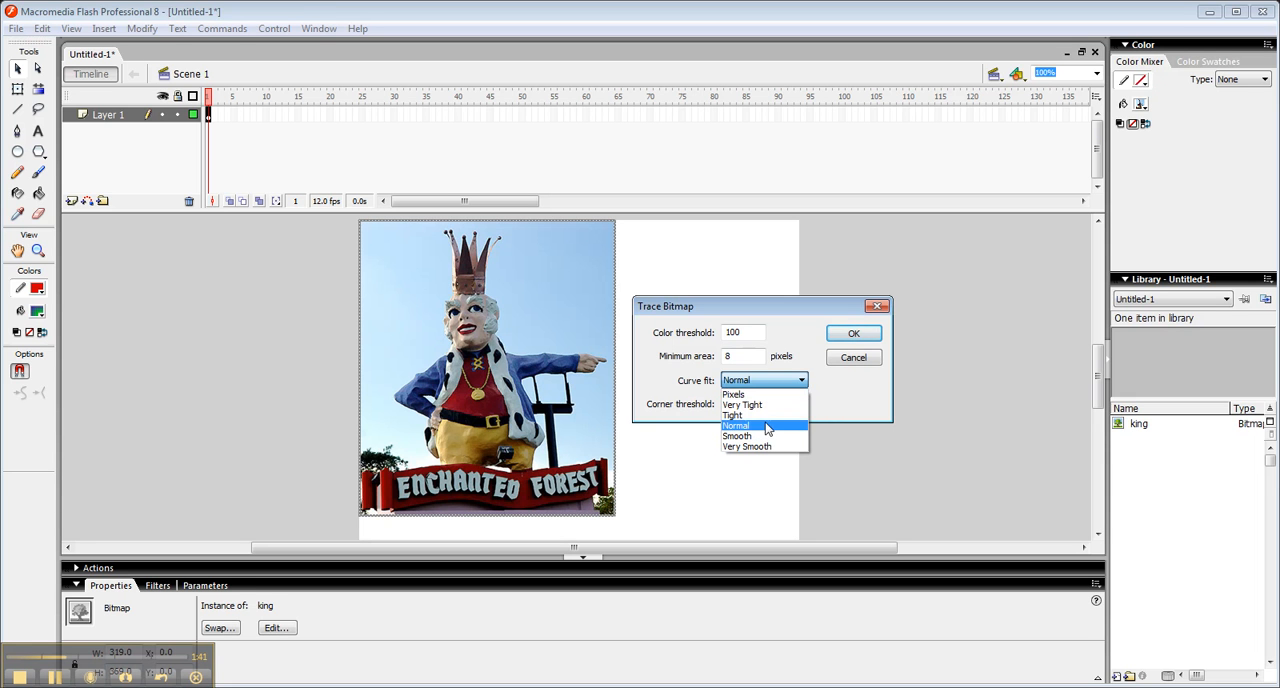
click(736, 424)
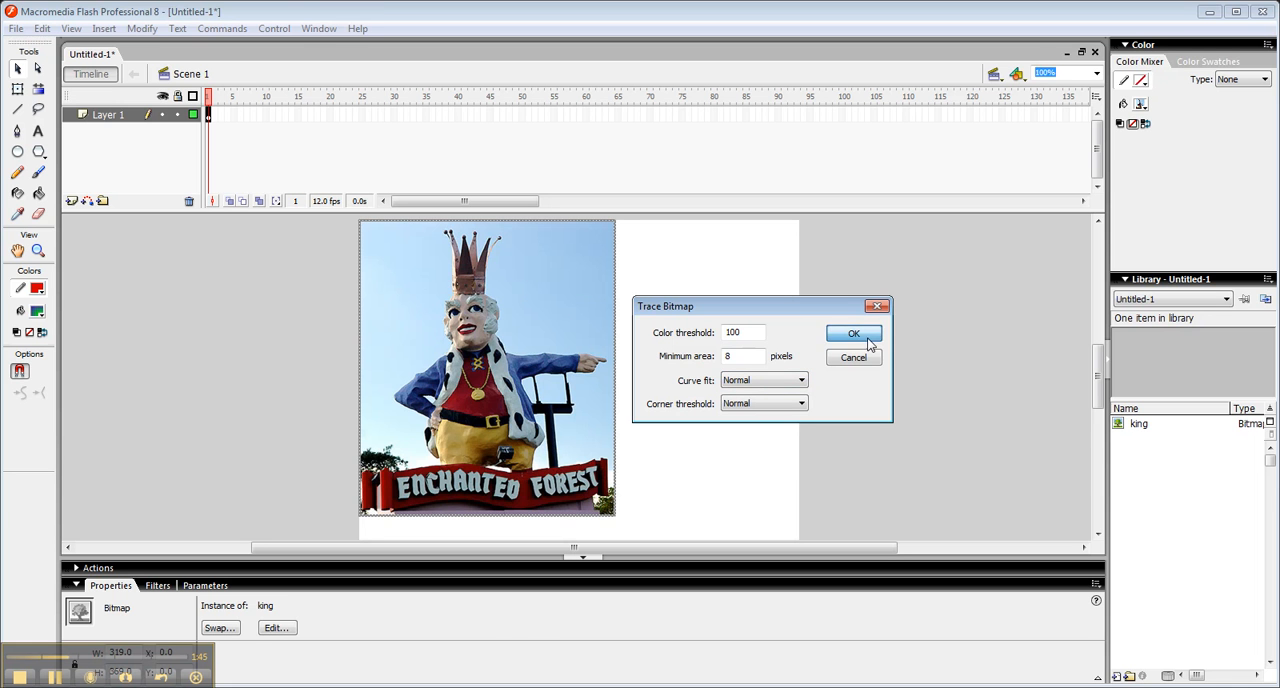
click(852, 332)
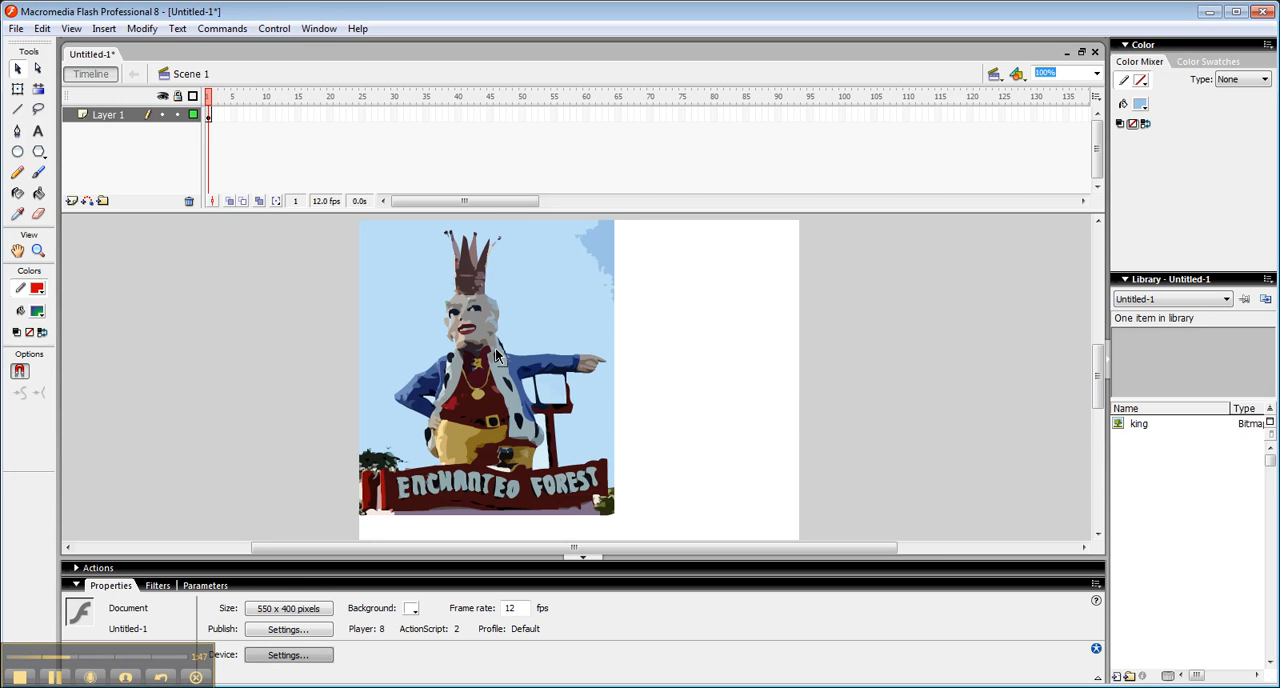
mouse_move(644, 516)
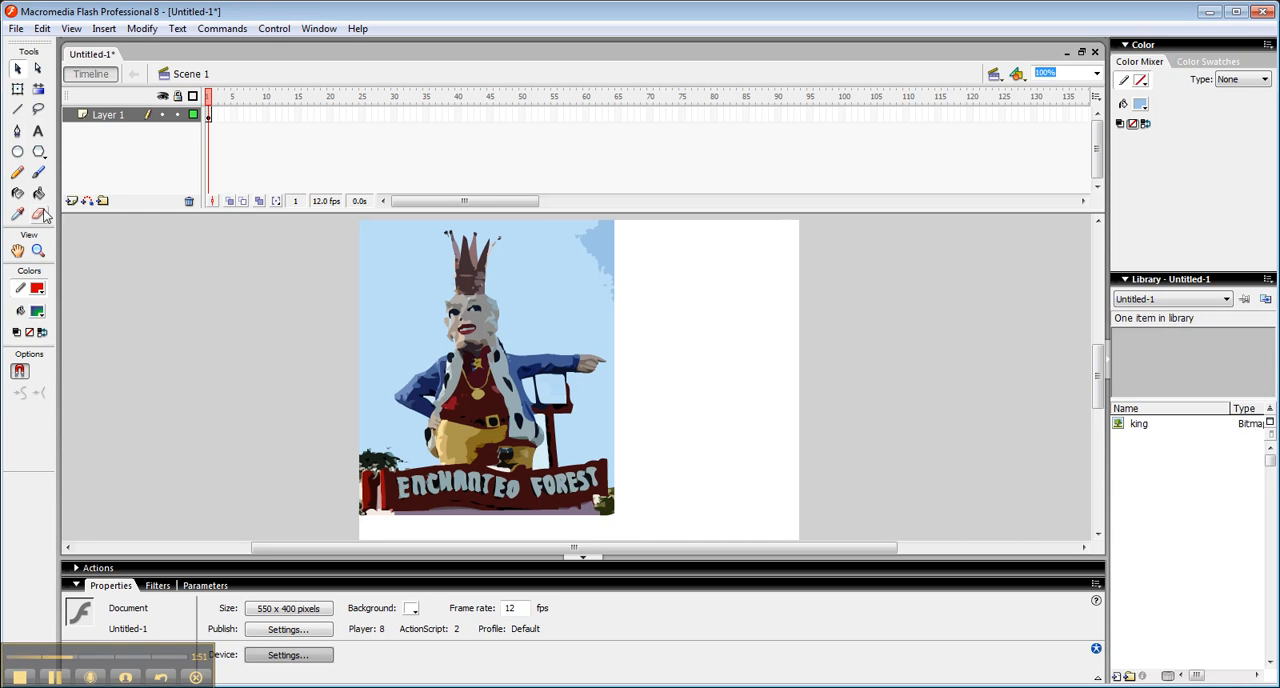
Erase the blue sky fills and leftover fragments with the Eraser in Faucet mode
click(40, 214)
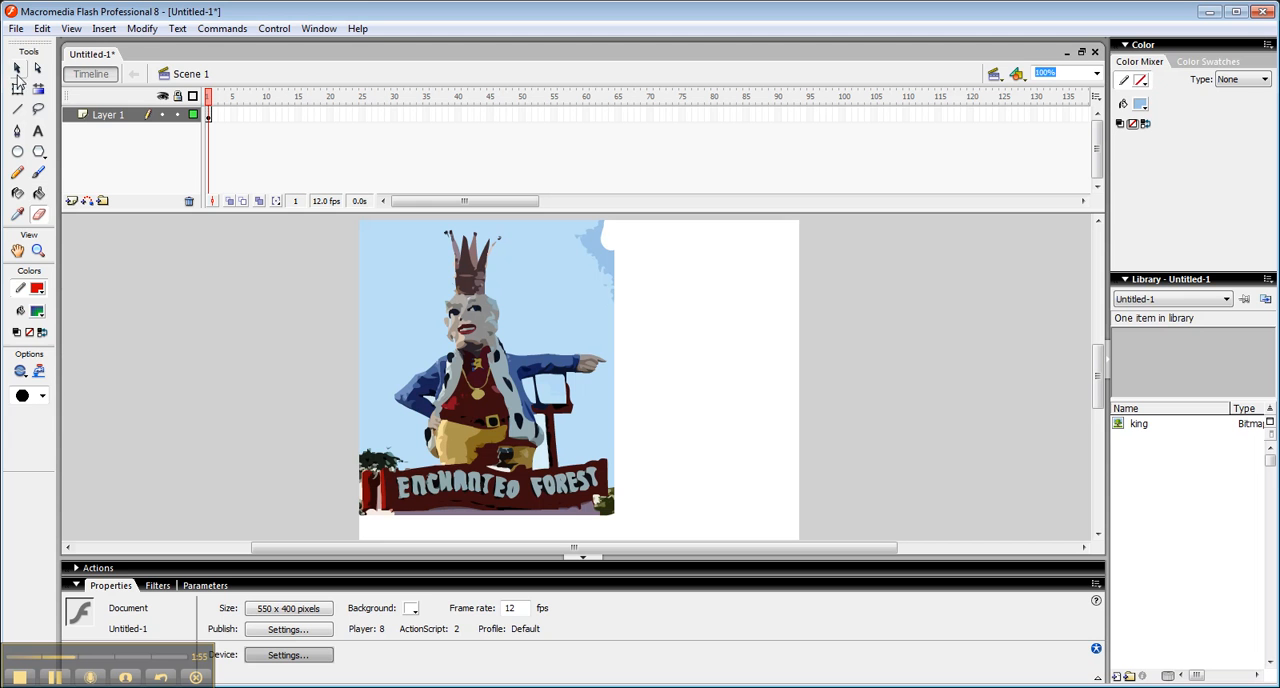
click(488, 376)
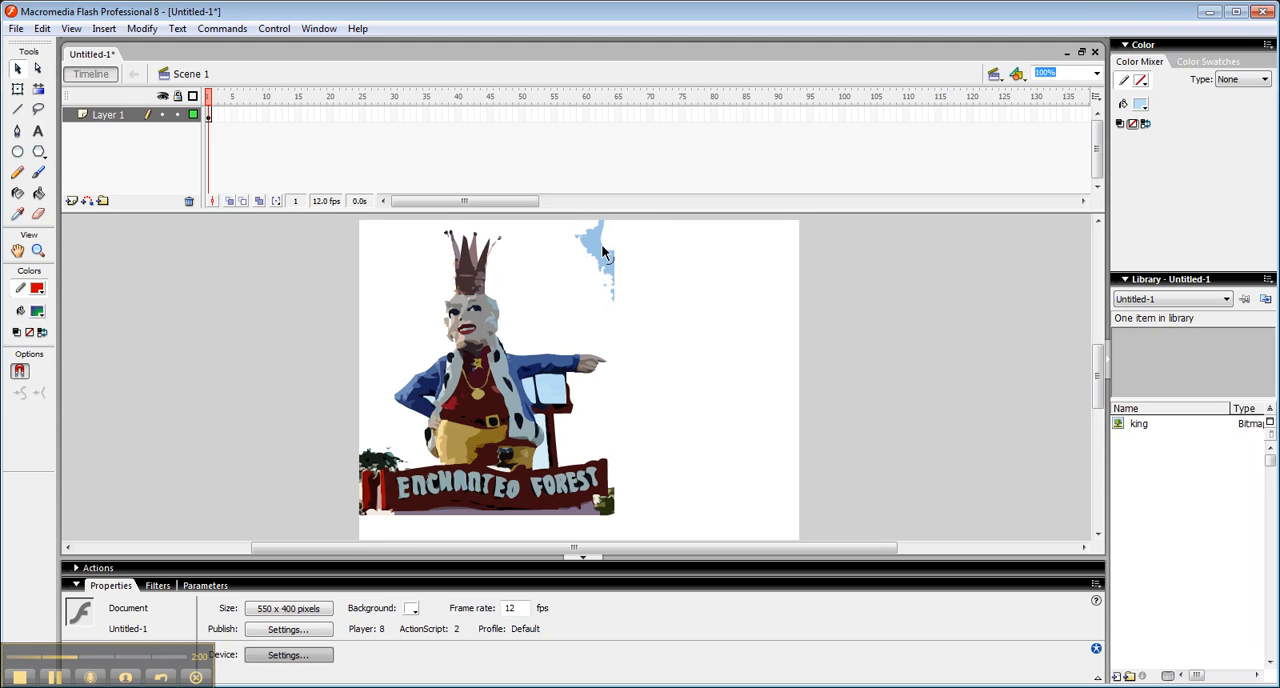
drag(590, 250, 610, 296)
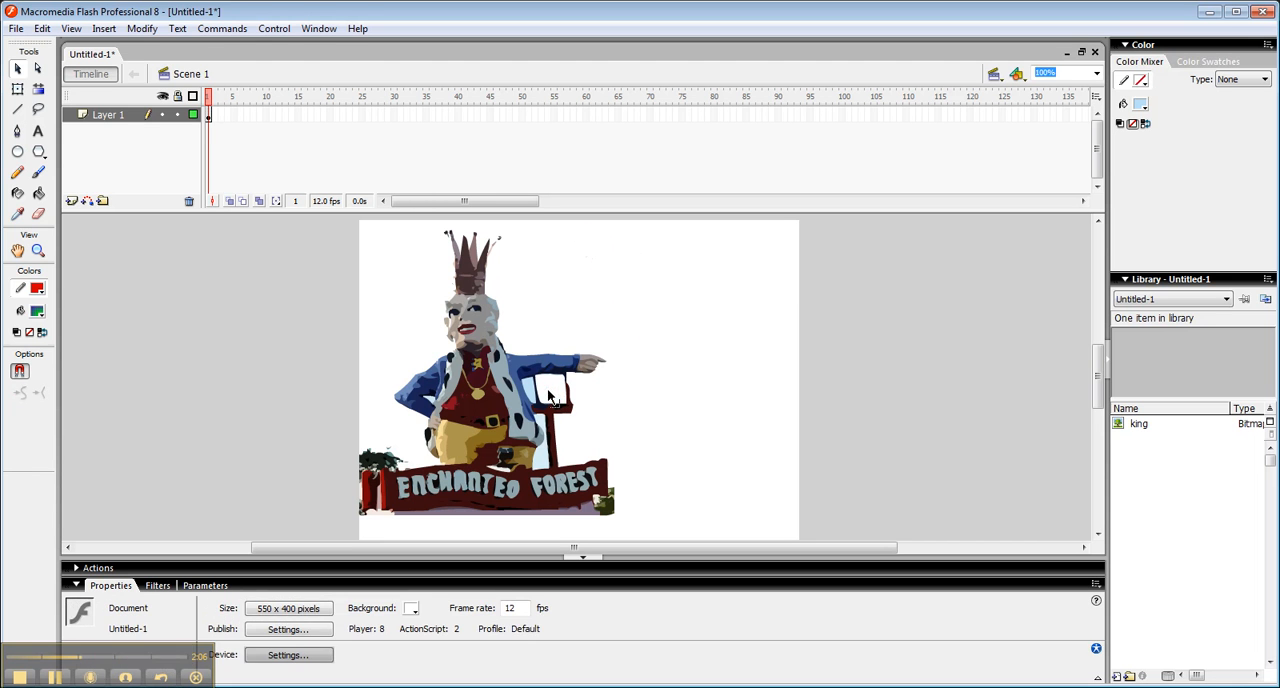
mouse_move(436, 420)
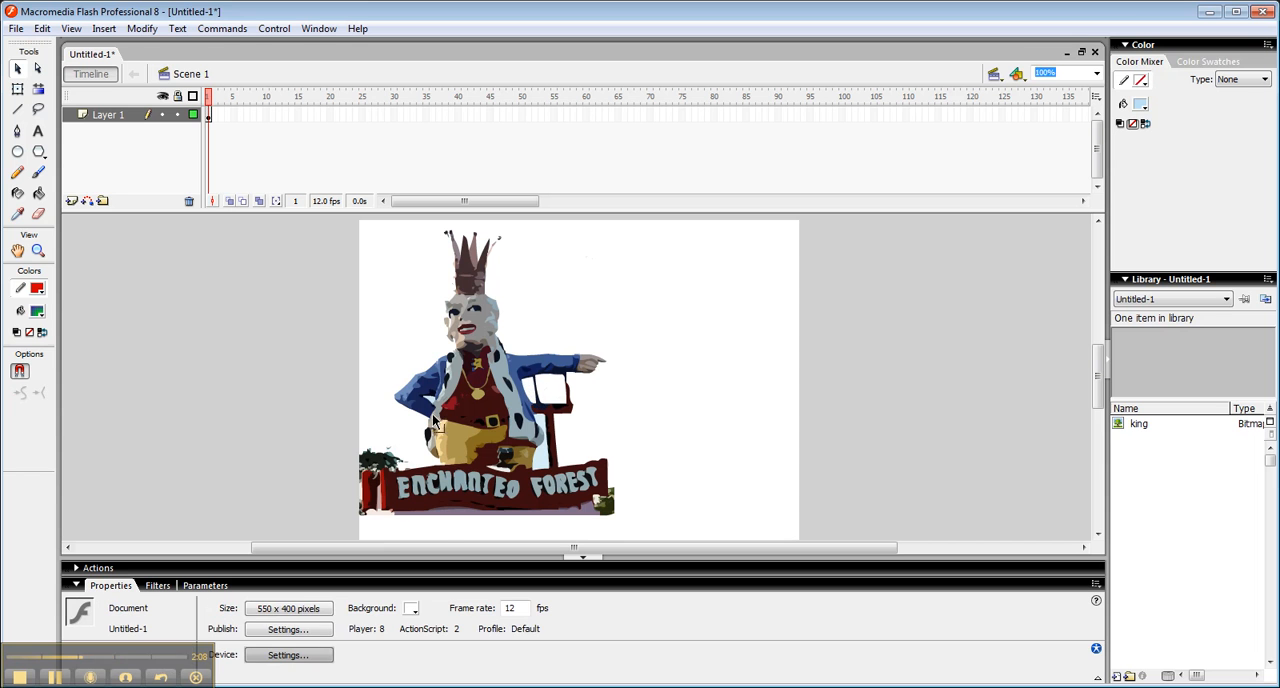
mouse_move(440, 520)
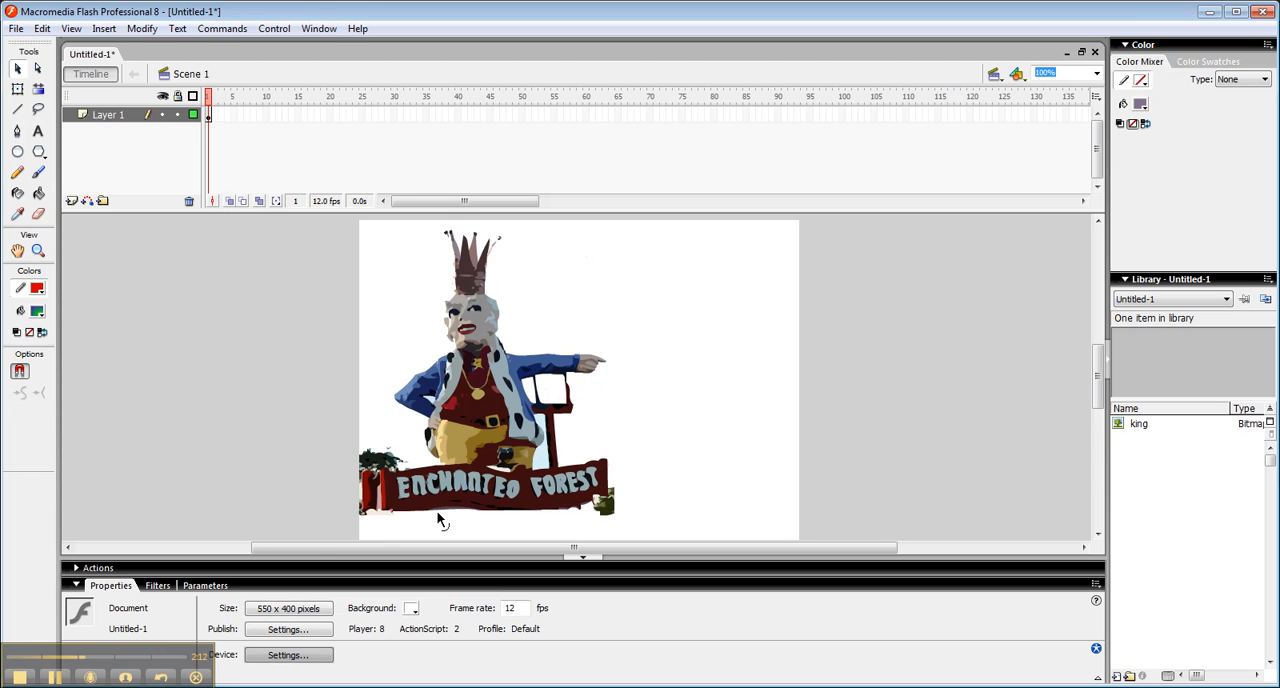
mouse_move(324, 324)
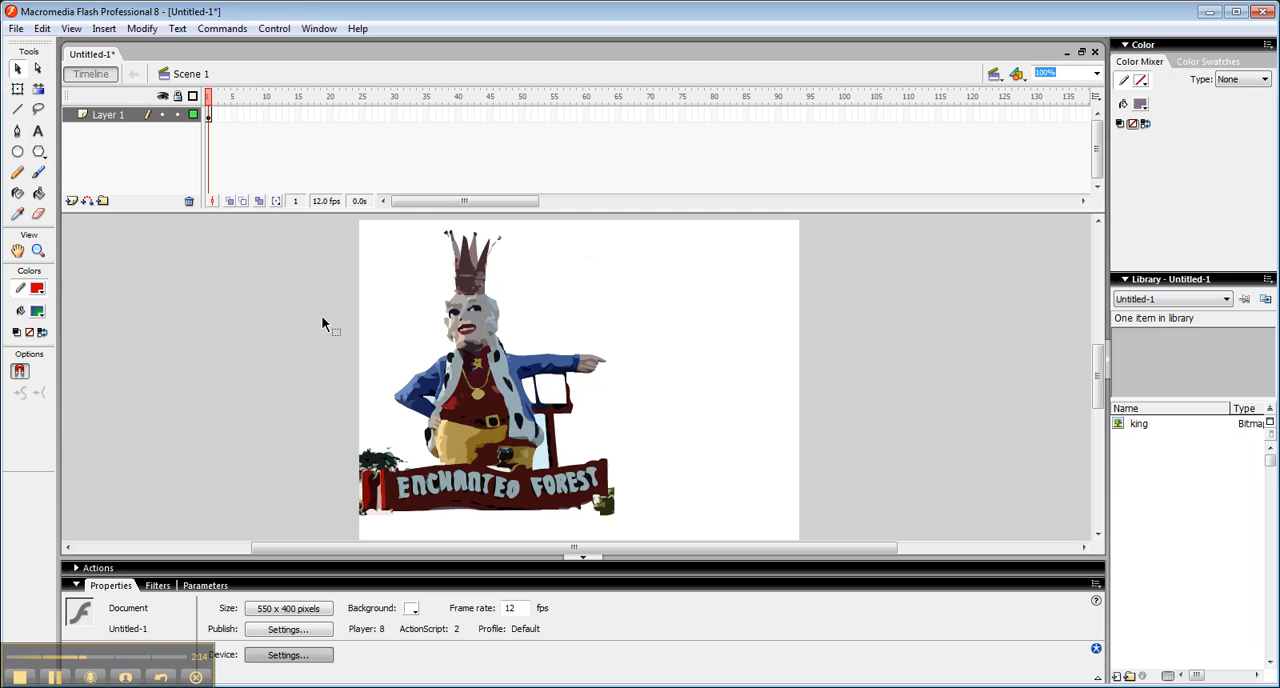
mouse_move(964, 402)
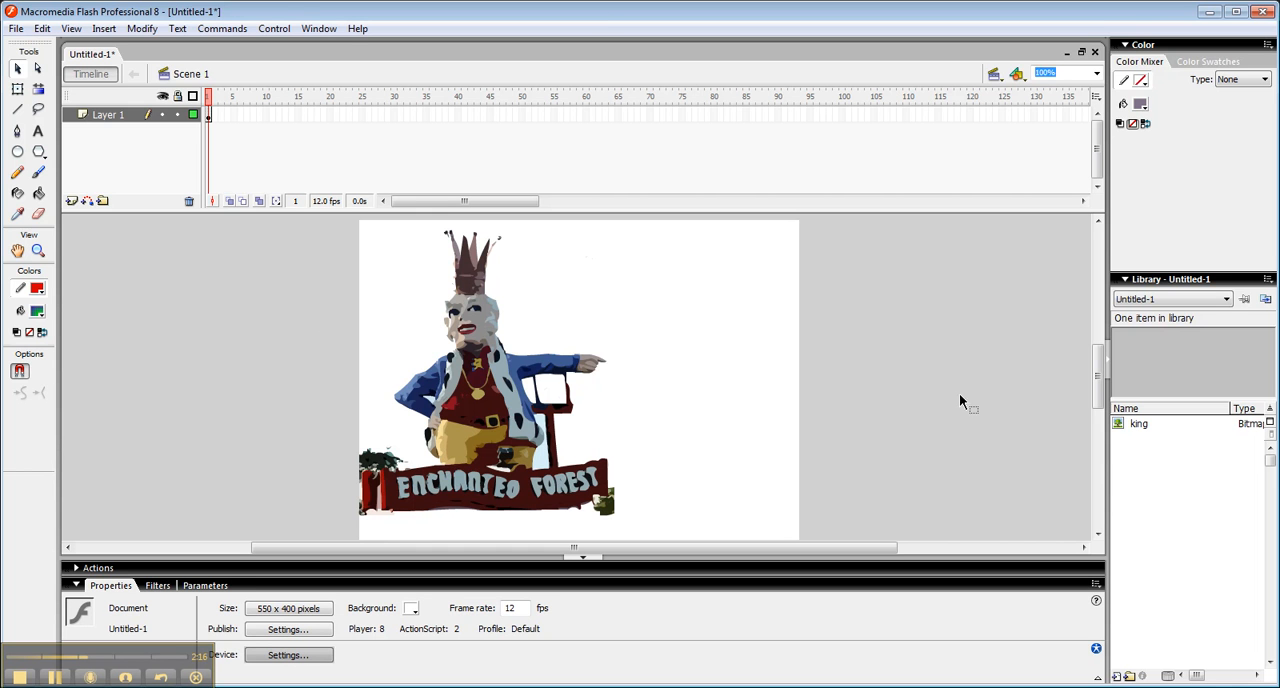
mouse_move(344, 294)
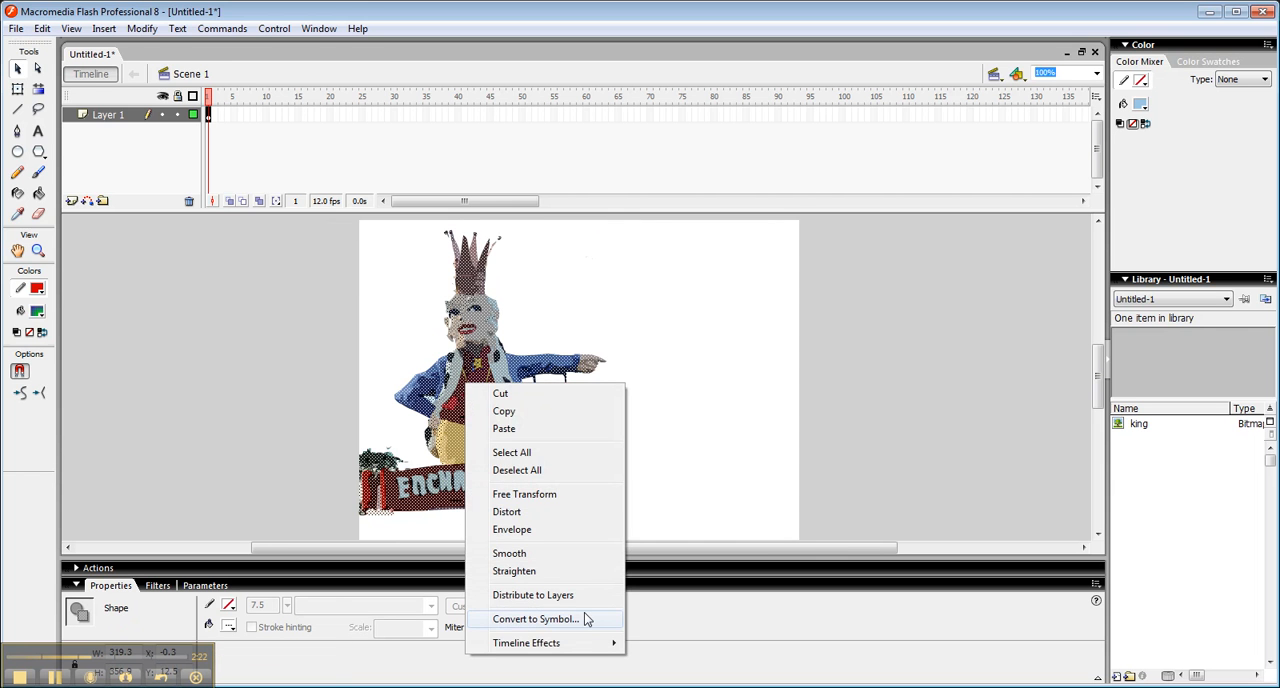
Convert the traced artwork to a Graphic symbol named king-graphic and deselect it
click(534, 618)
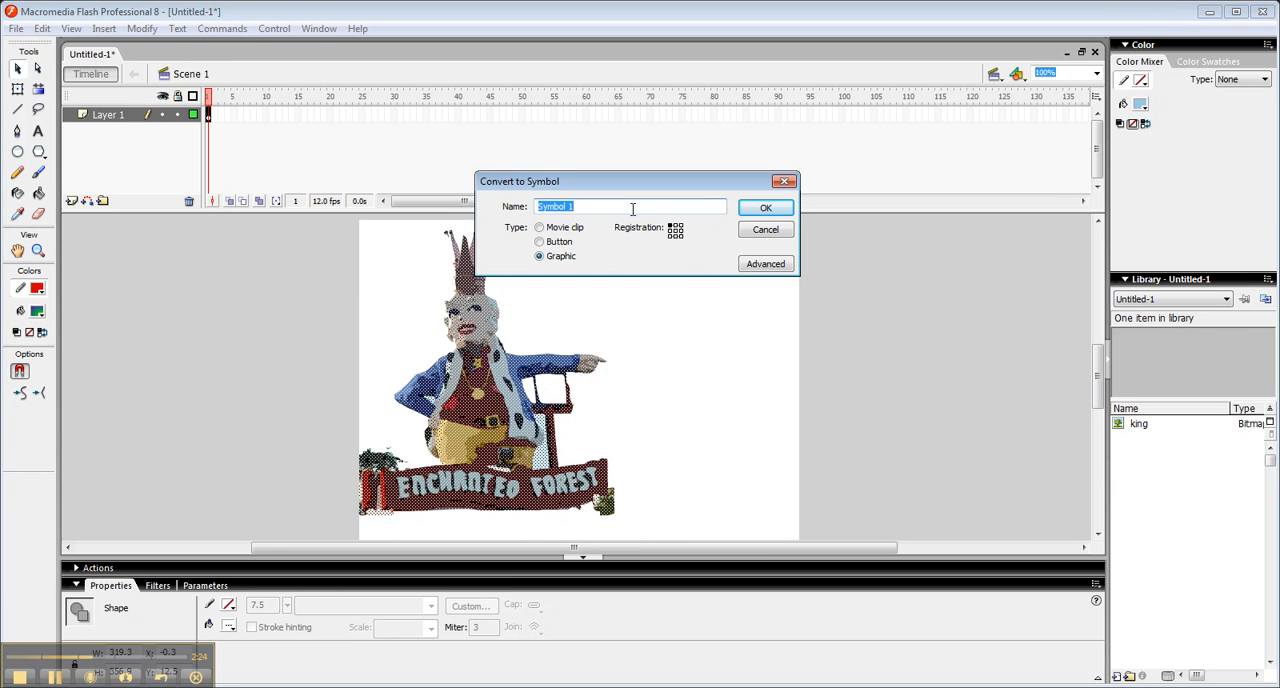
text(king-g)
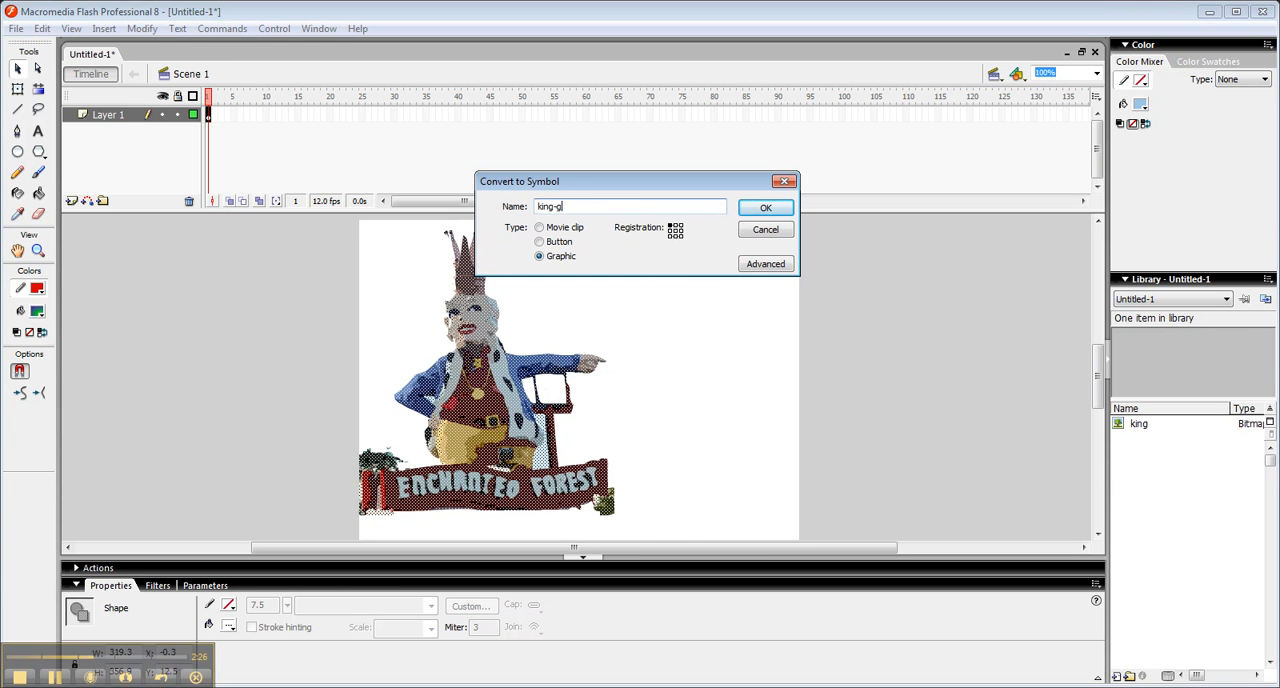
click(764, 208)
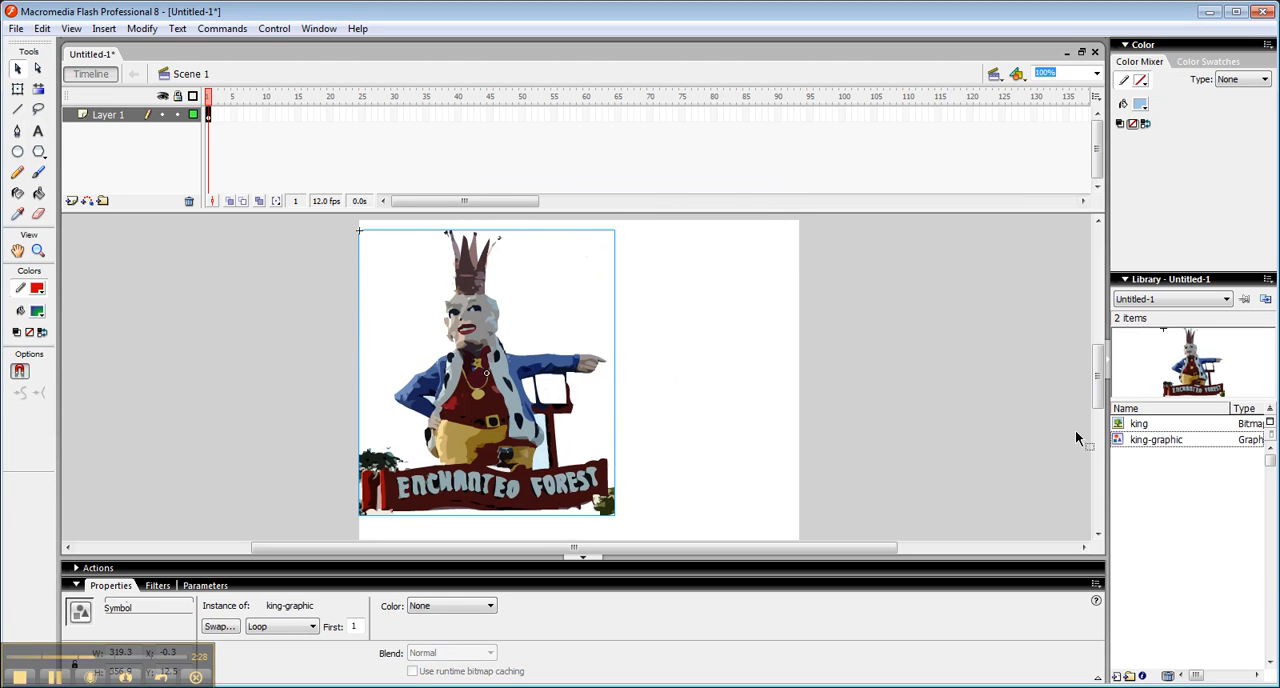
click(930, 390)
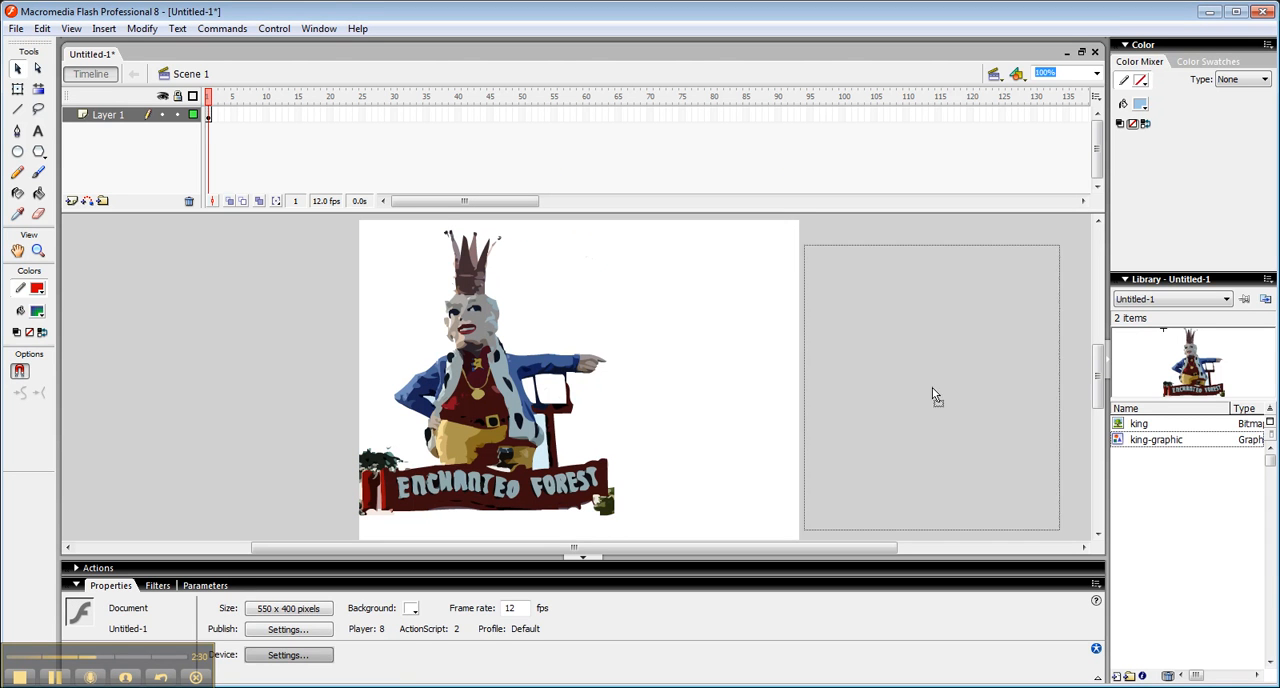